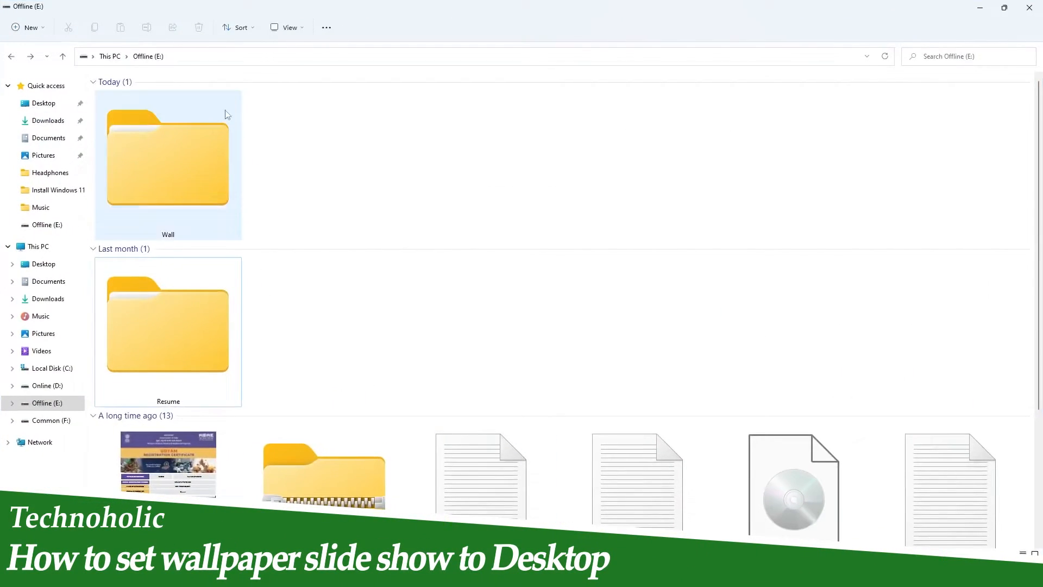
Step: Browse the Wall wallpaper folder on the Offline (E:) drive in File Explorer
{"action": "double_click", "coordinate": [167, 165]}
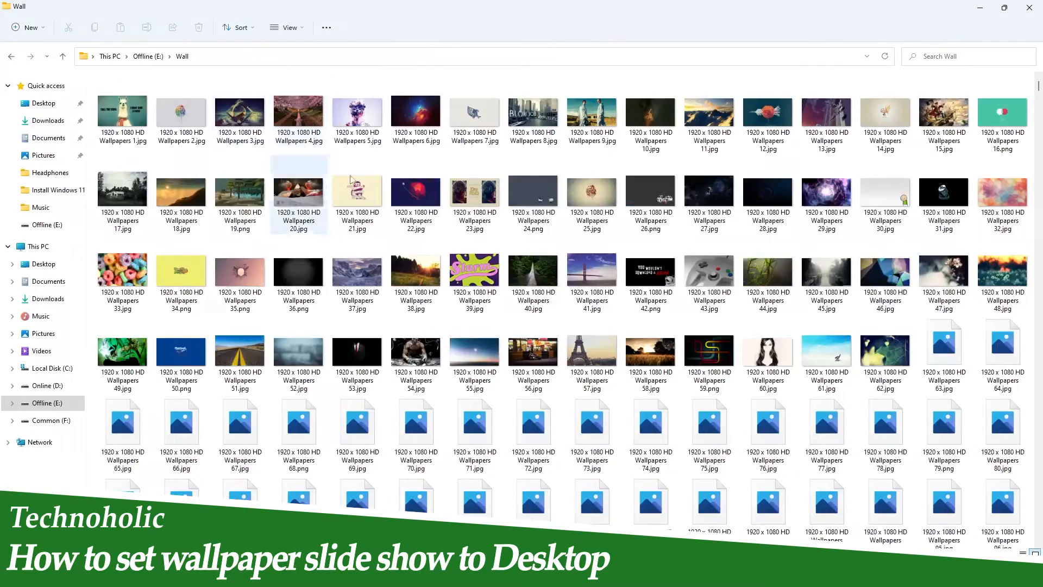
{"action": "scroll", "scroll_direction": "down", "scroll_amount": 3}
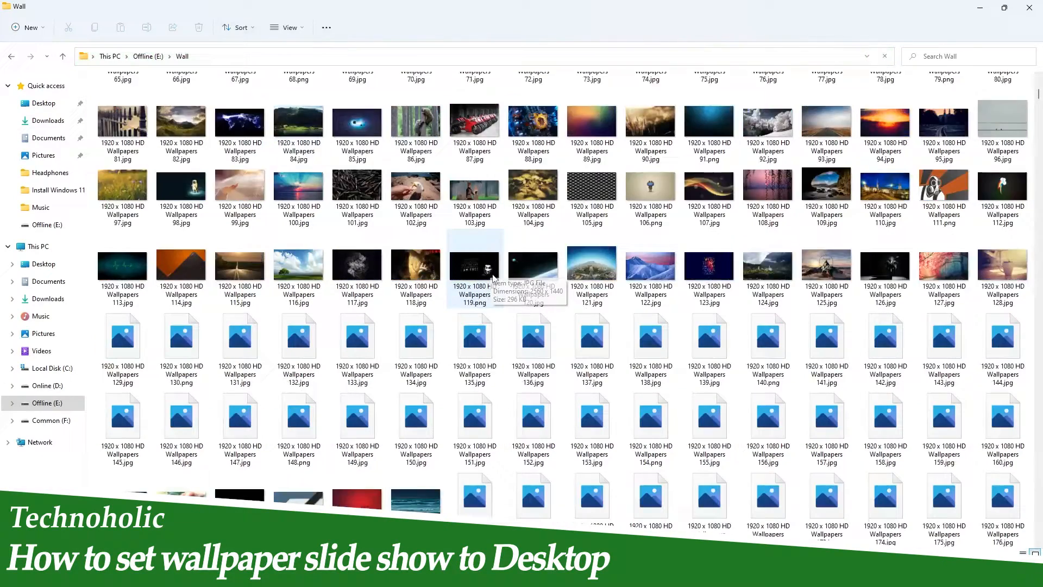
{"action": "scroll", "scroll_direction": "down", "scroll_amount": 3}
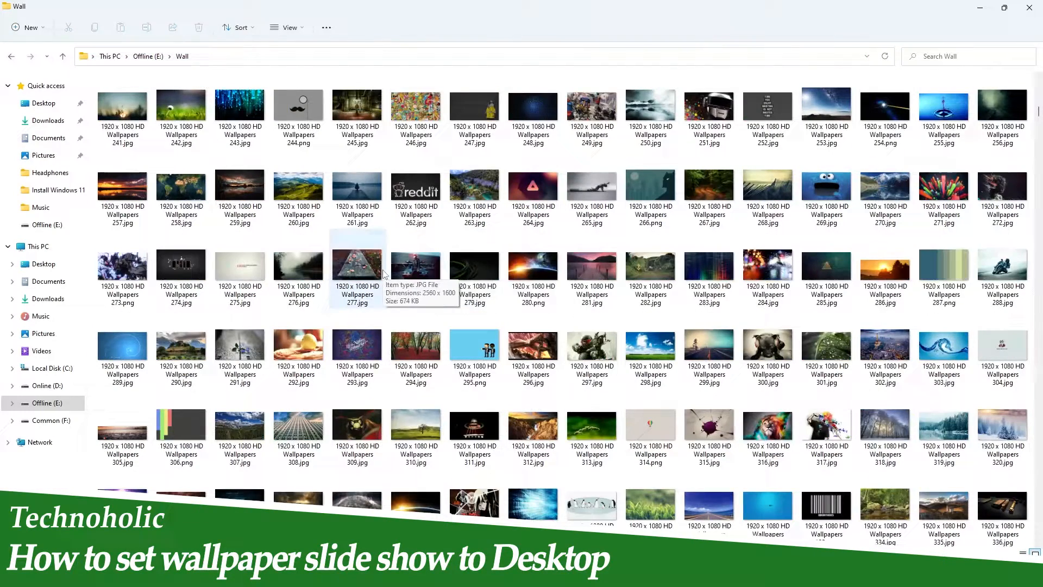
{"action": "mouse_move", "coordinate": [188, 72]}
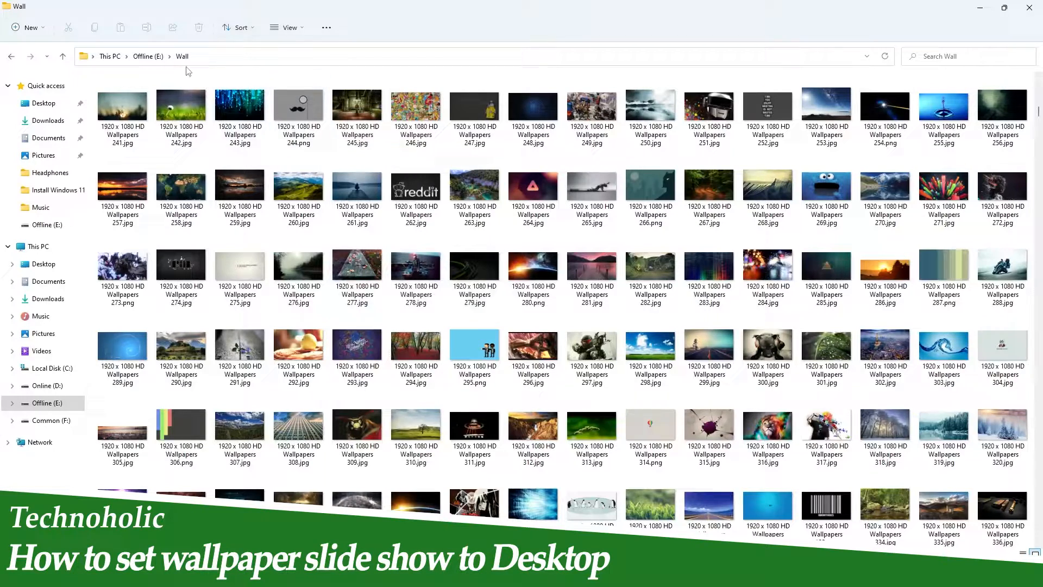
{"action": "left_click", "coordinate": [146, 56]}
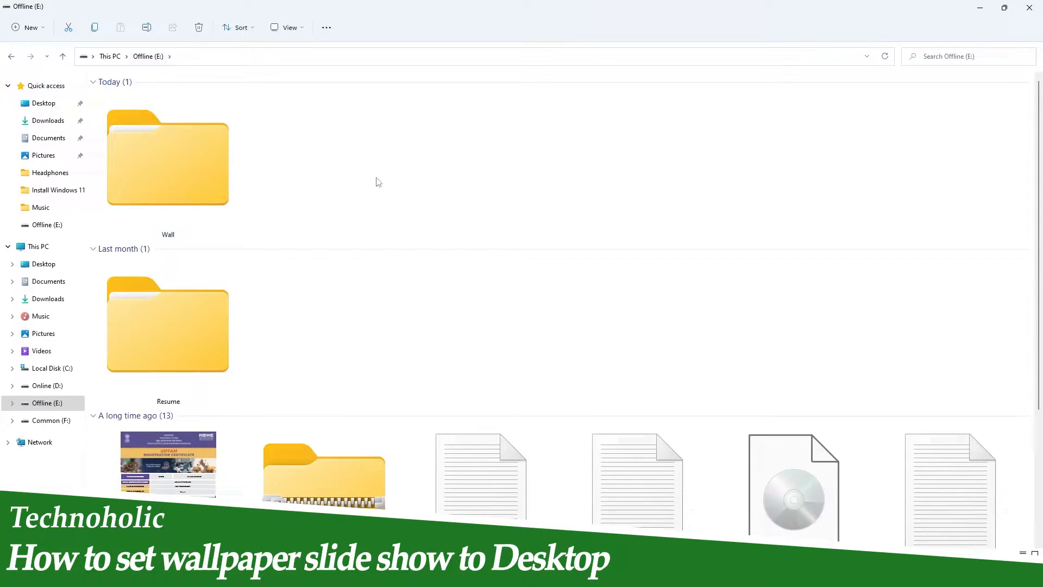
{"action": "left_click", "coordinate": [168, 153]}
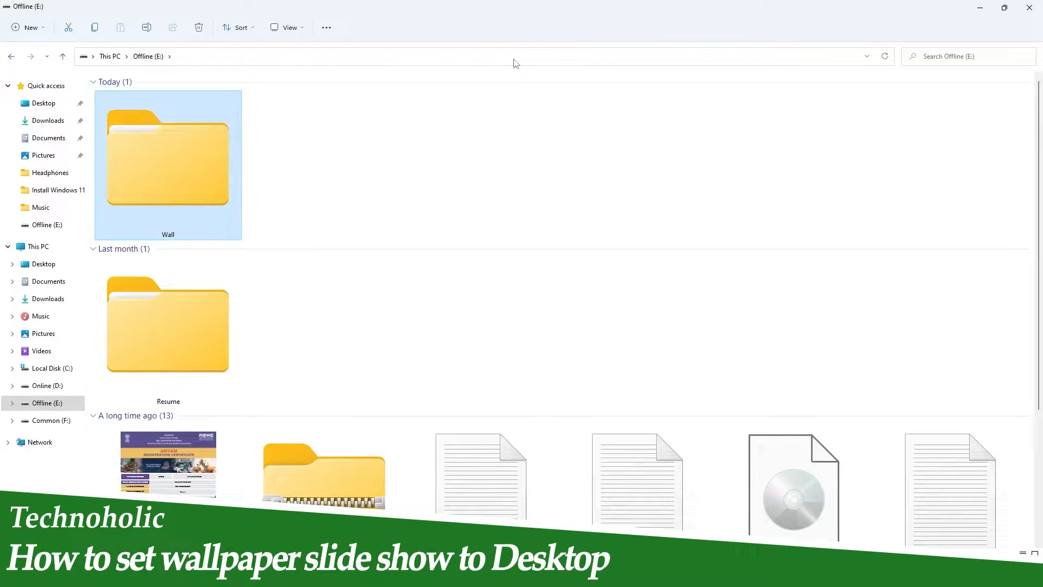
{"action": "mouse_move", "coordinate": [821, 11]}
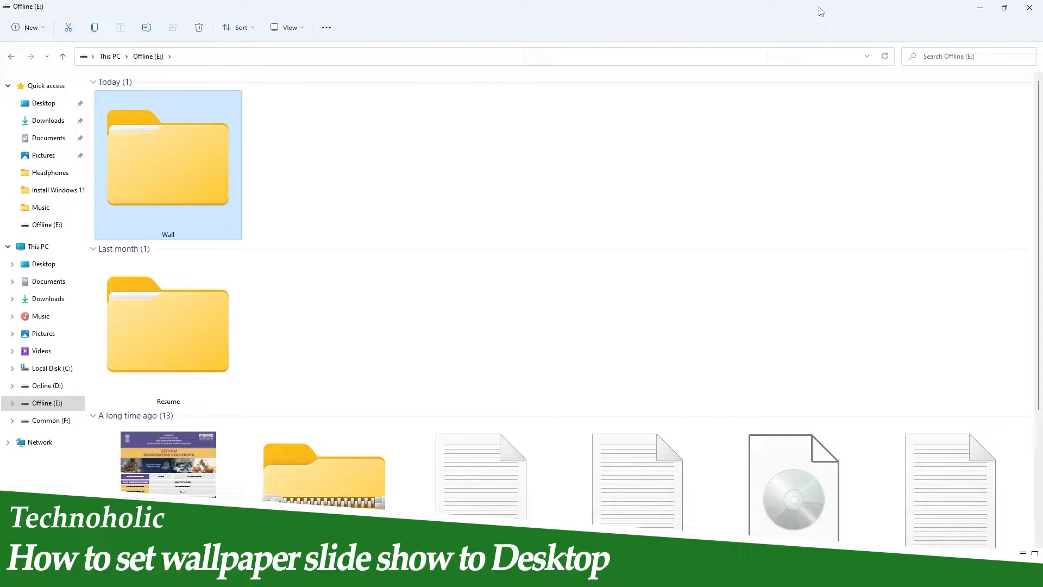
{"action": "double_click", "coordinate": [167, 165]}
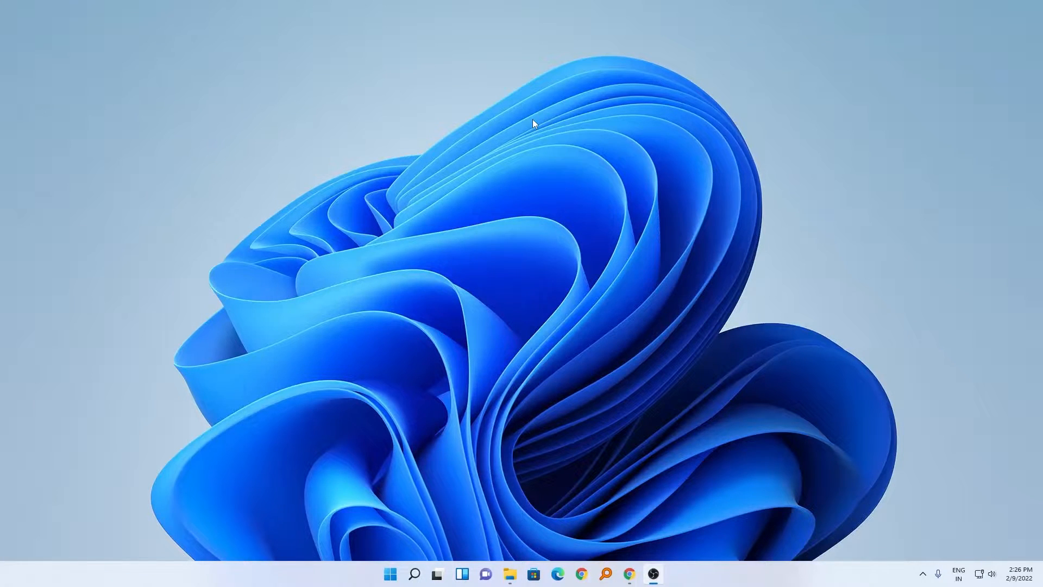
Step: Reach the Background page of Personalization from the desktop's Personalize option
{"action": "right_click", "coordinate": [532, 124]}
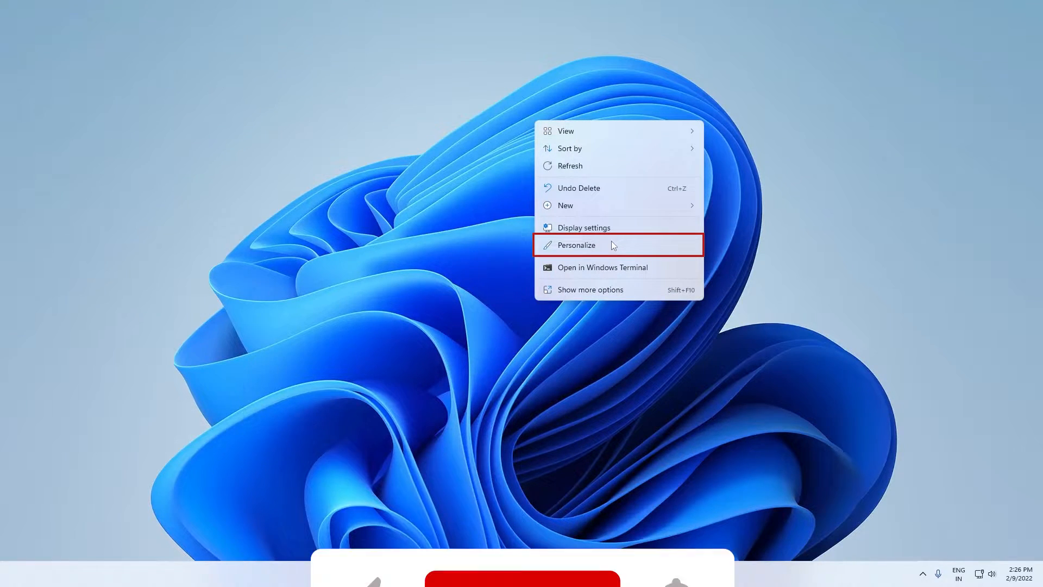
{"action": "left_click", "coordinate": [576, 244]}
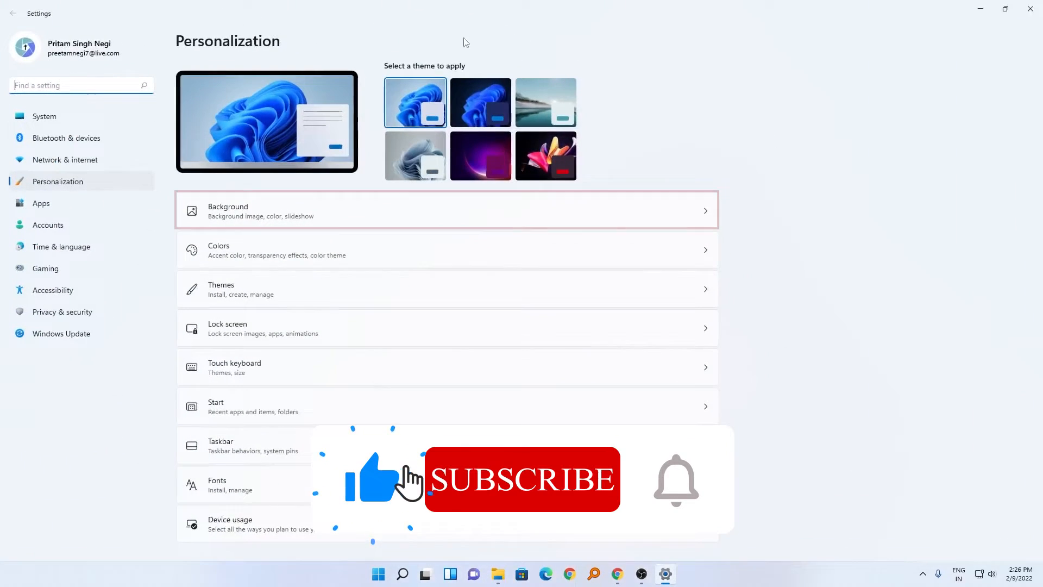
{"action": "left_click", "coordinate": [446, 210]}
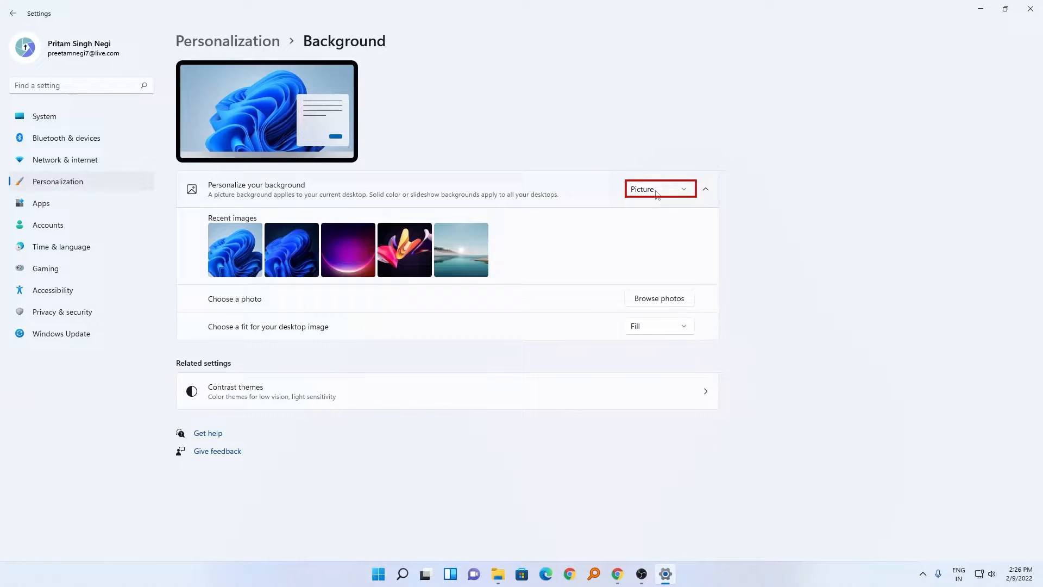
Step: Switch the background type to Slideshow and start browsing for its picture album
{"action": "left_click", "coordinate": [657, 189]}
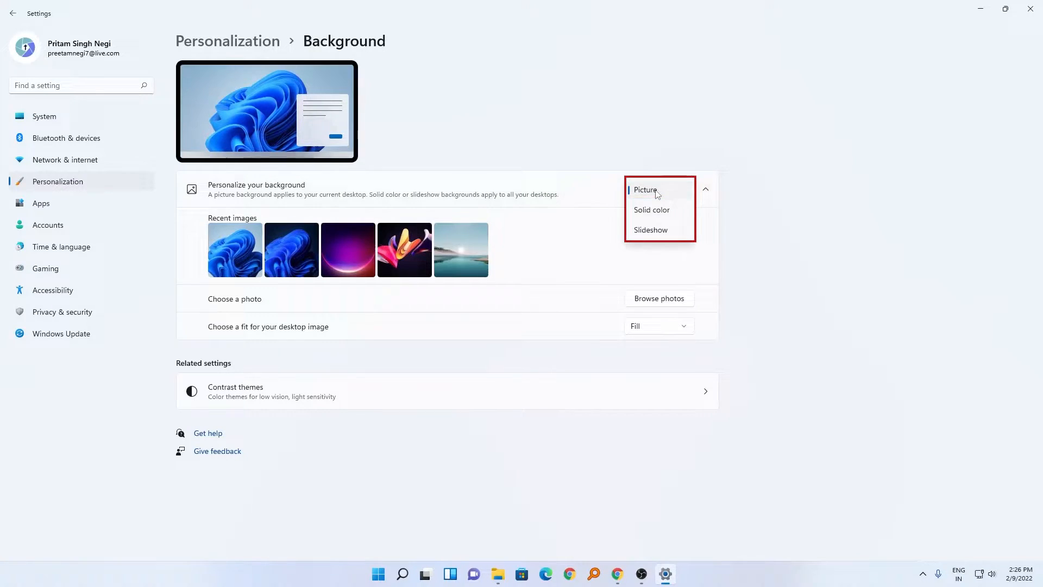
{"action": "mouse_move", "coordinate": [659, 229]}
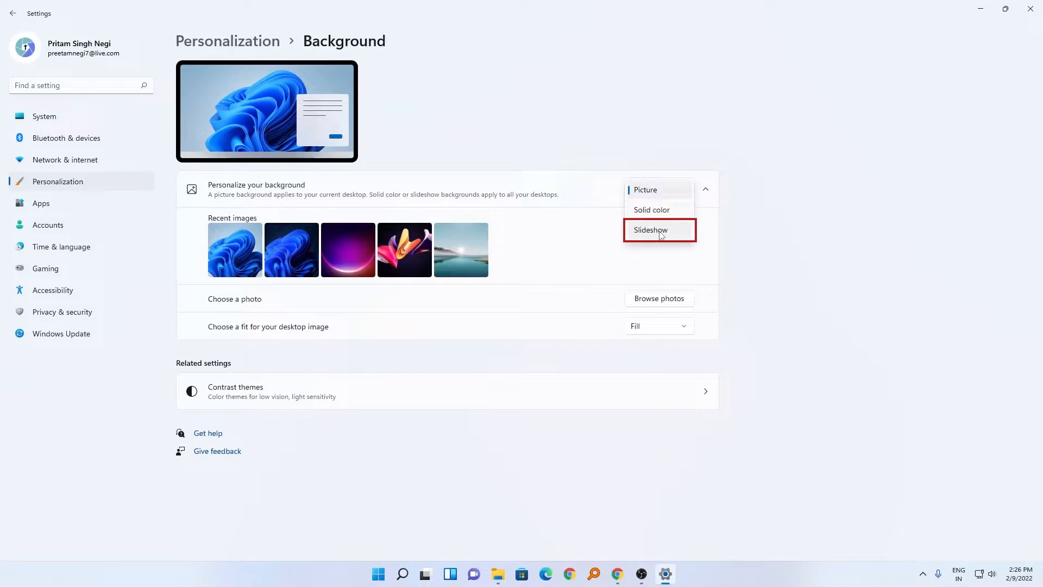
{"action": "left_click", "coordinate": [651, 230]}
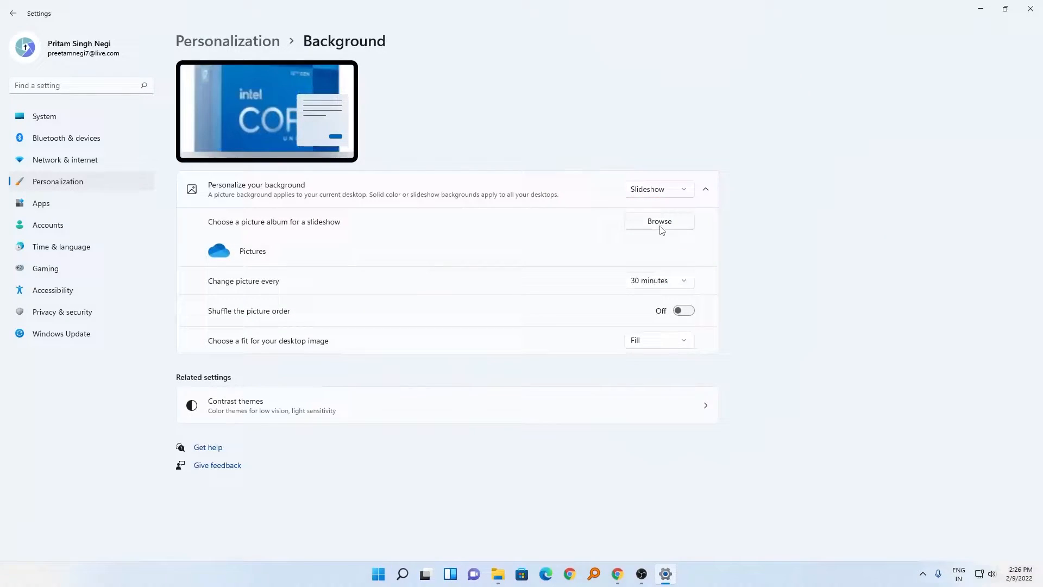
{"action": "left_click", "coordinate": [659, 221]}
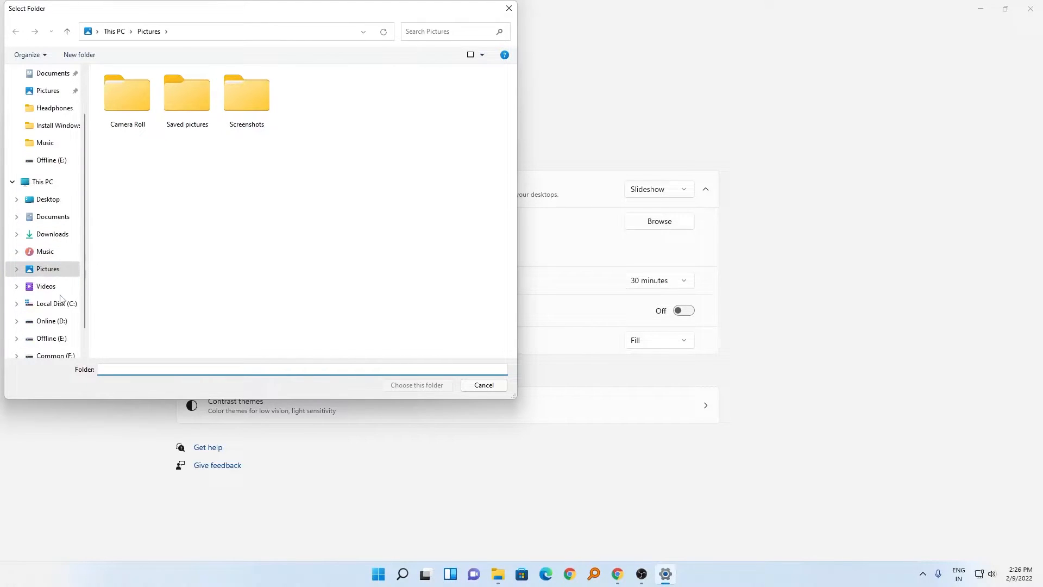
Step: Choose the Wall folder on Offline (E:) as the slideshow album
{"action": "left_click", "coordinate": [49, 320]}
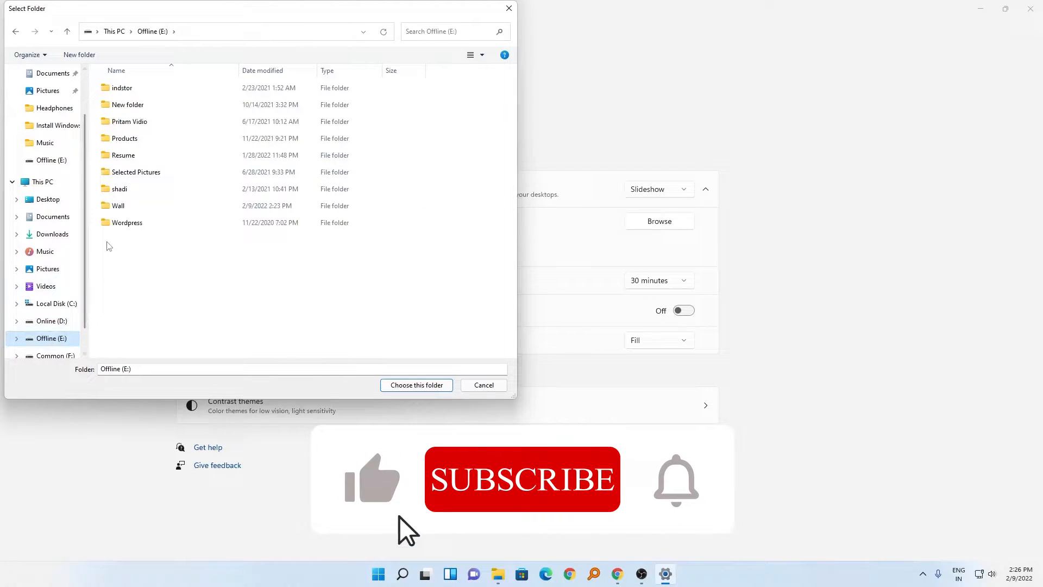
{"action": "left_click", "coordinate": [118, 206]}
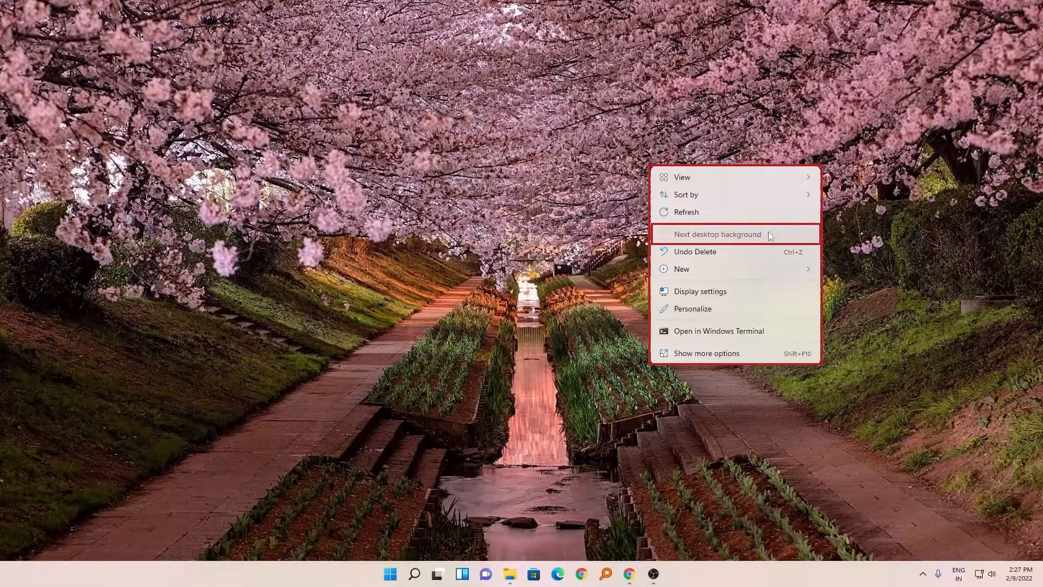
Step: Advance to the next slideshow wallpaper, then return to Personalization settings
{"action": "left_click", "coordinate": [717, 234]}
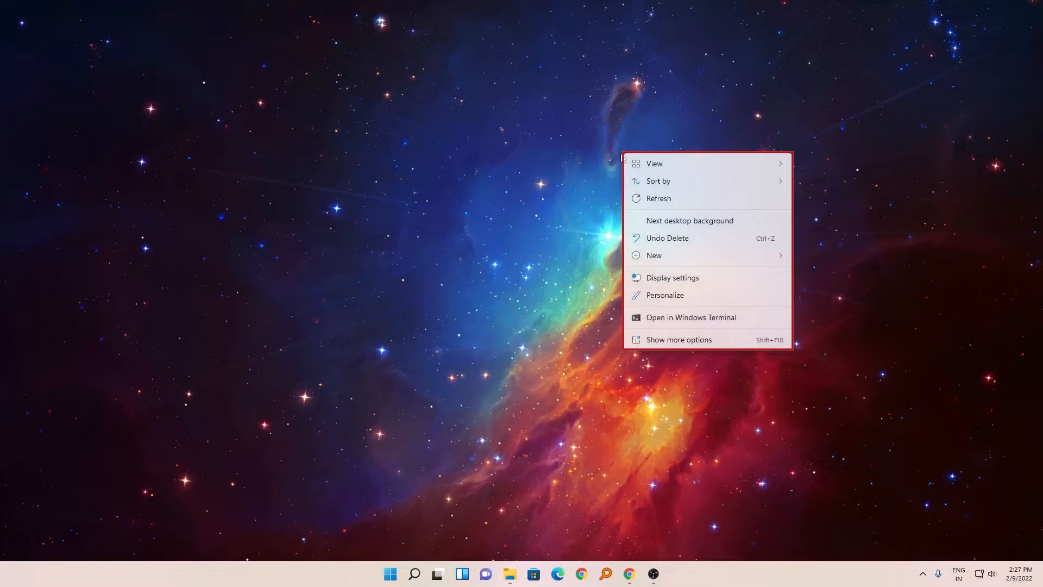
{"action": "left_click", "coordinate": [686, 296]}
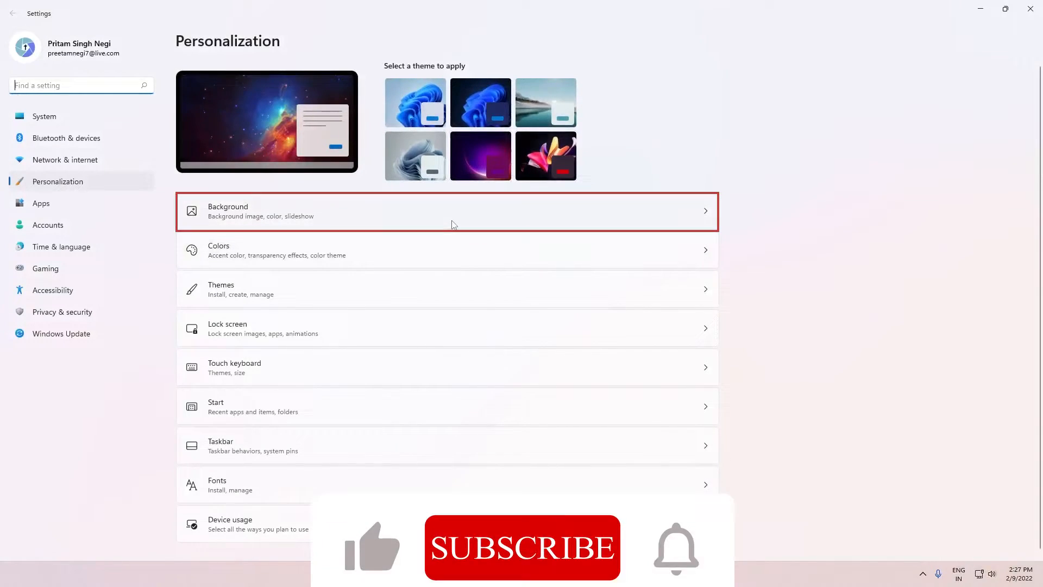
Step: Set the slideshow to change the picture every 10 minutes
{"action": "left_click", "coordinate": [446, 211]}
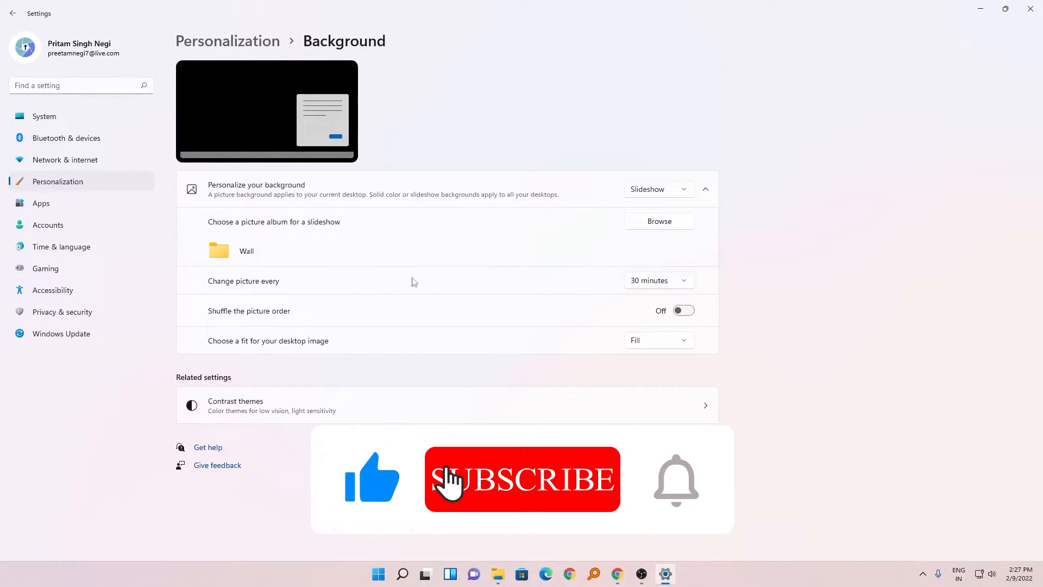
{"action": "left_click", "coordinate": [658, 280]}
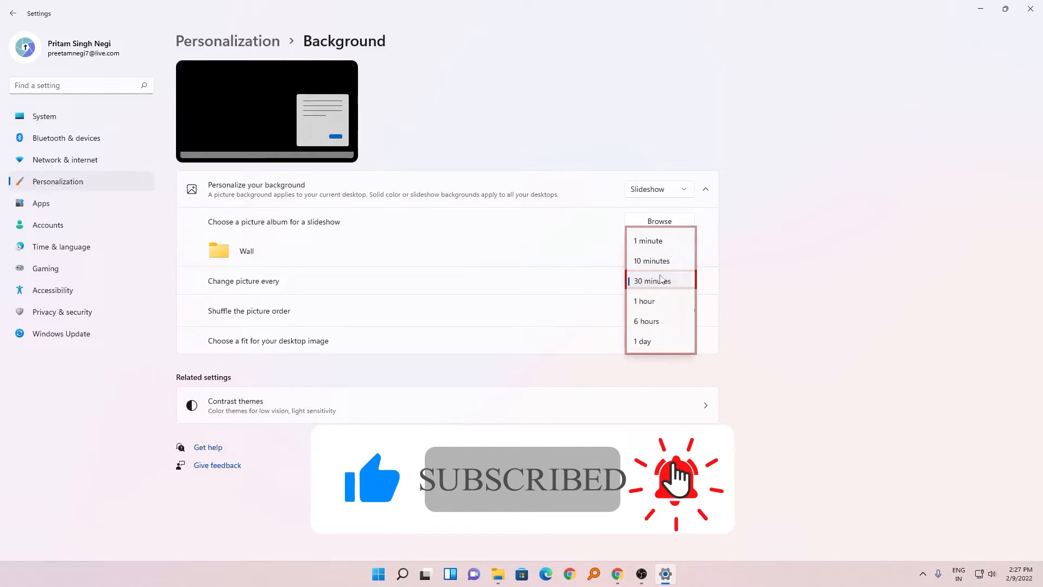
{"action": "left_click", "coordinate": [651, 260]}
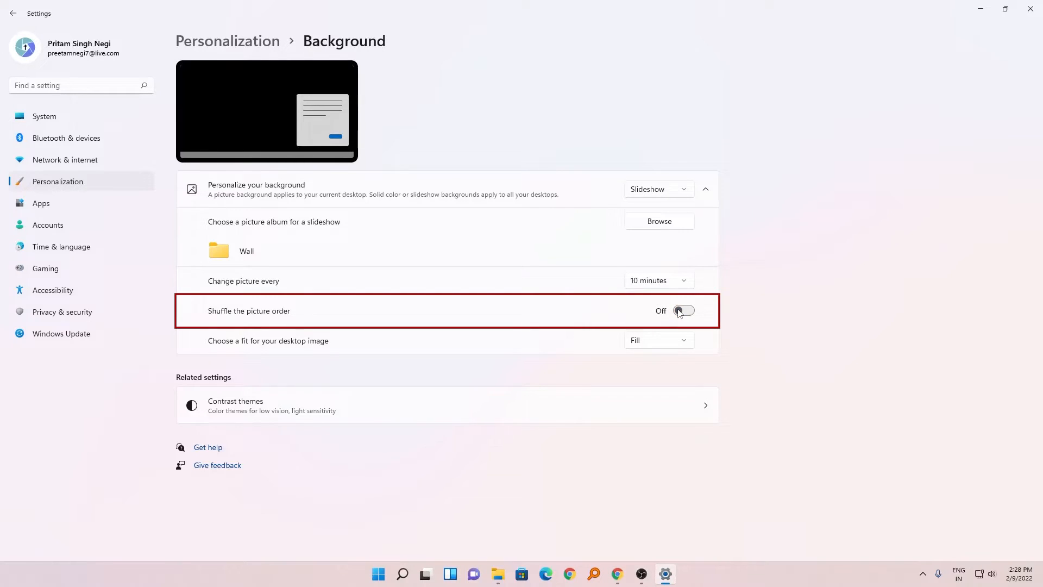
Step: Turn on Shuffle the picture order and keep the image fit at Fill
{"action": "left_click", "coordinate": [683, 311]}
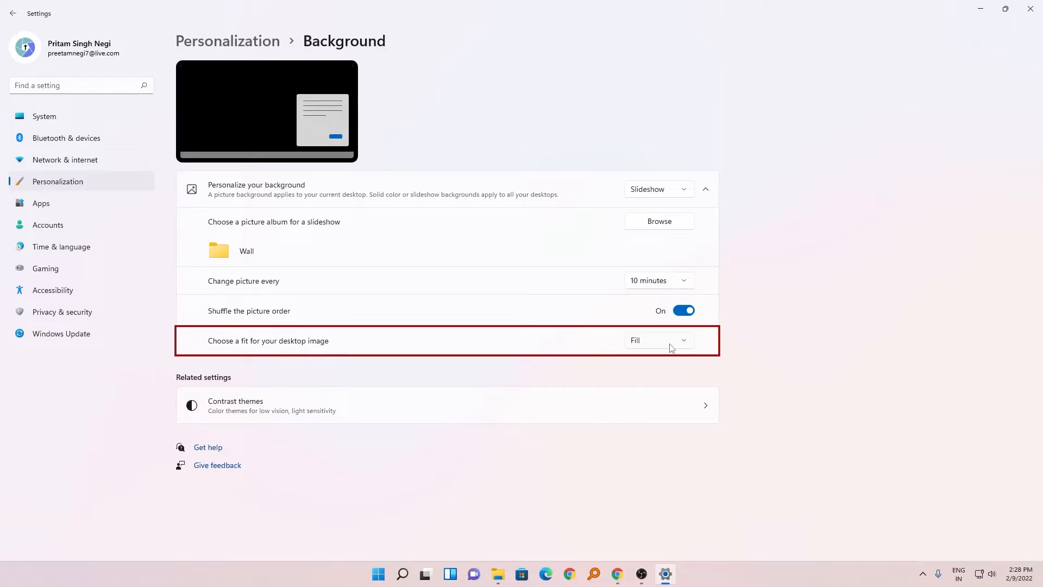
{"action": "left_click", "coordinate": [657, 340]}
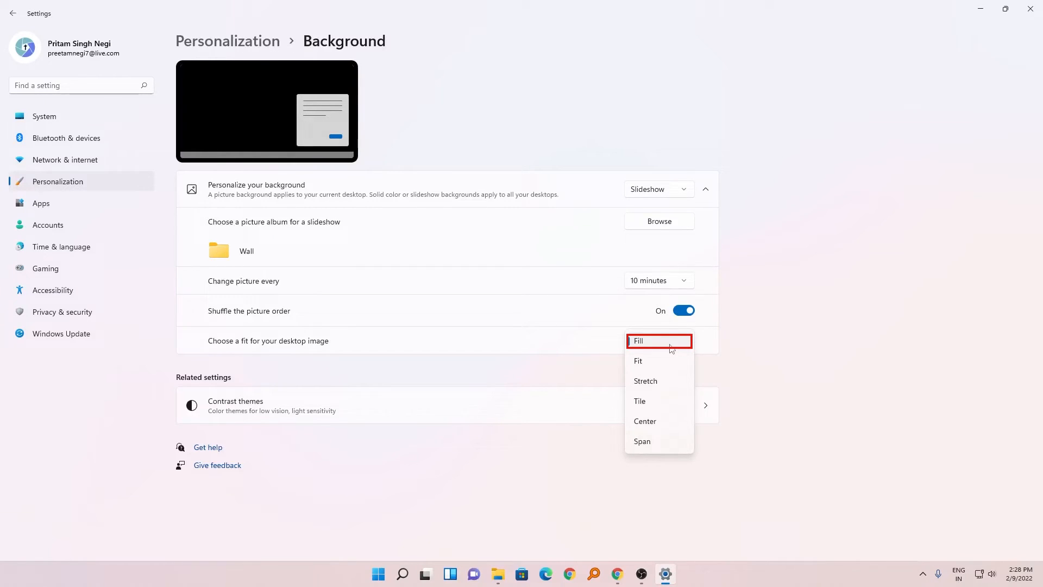
{"action": "left_click", "coordinate": [638, 340]}
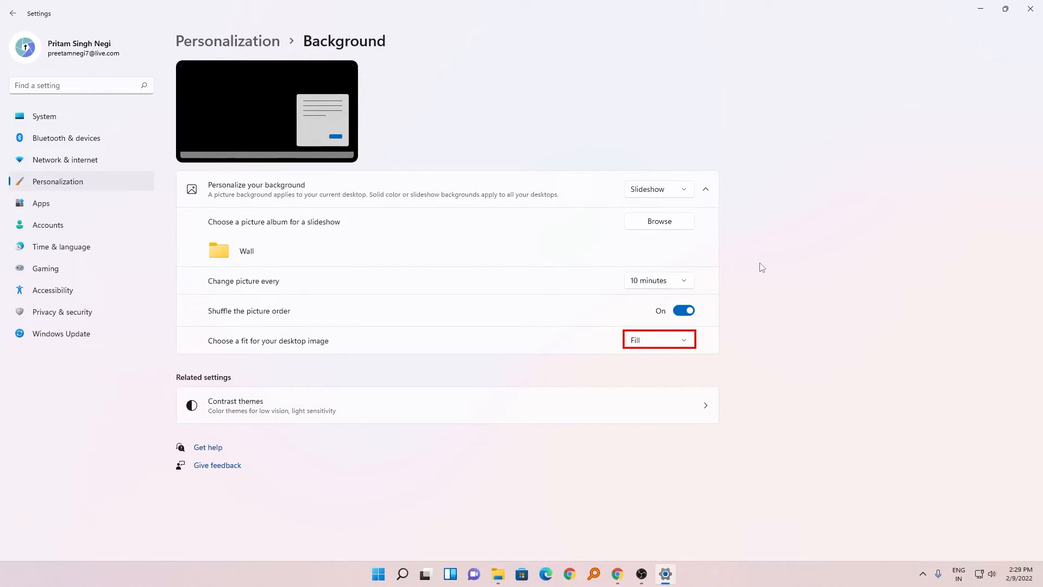